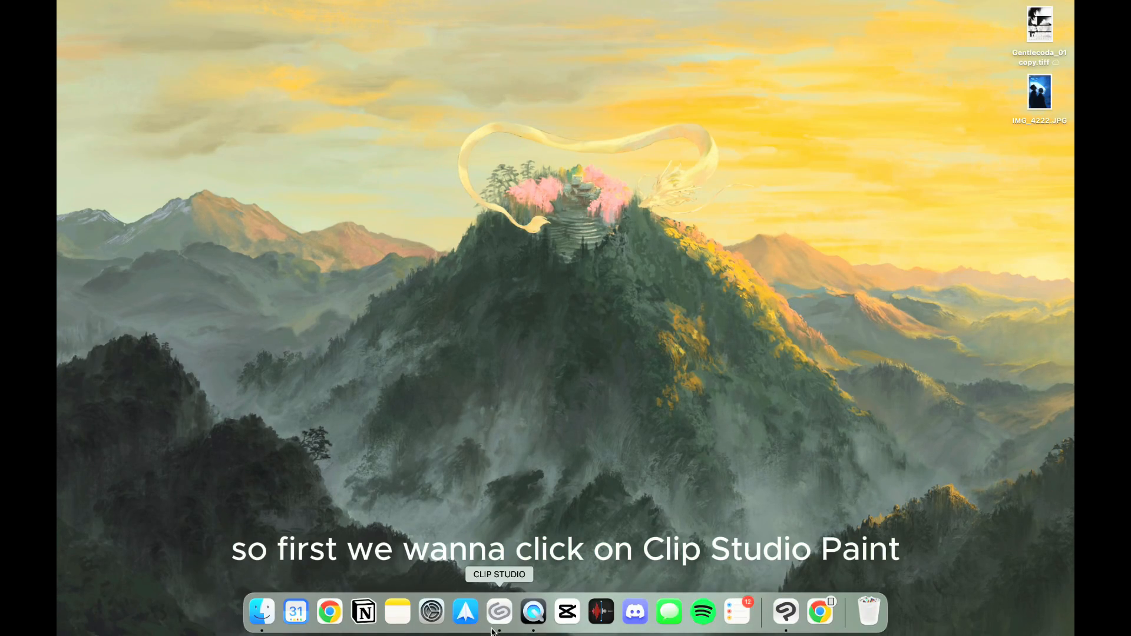
Step: Launch Clip Studio Paint from the Dock and reach its File menu
left_click(499, 613)
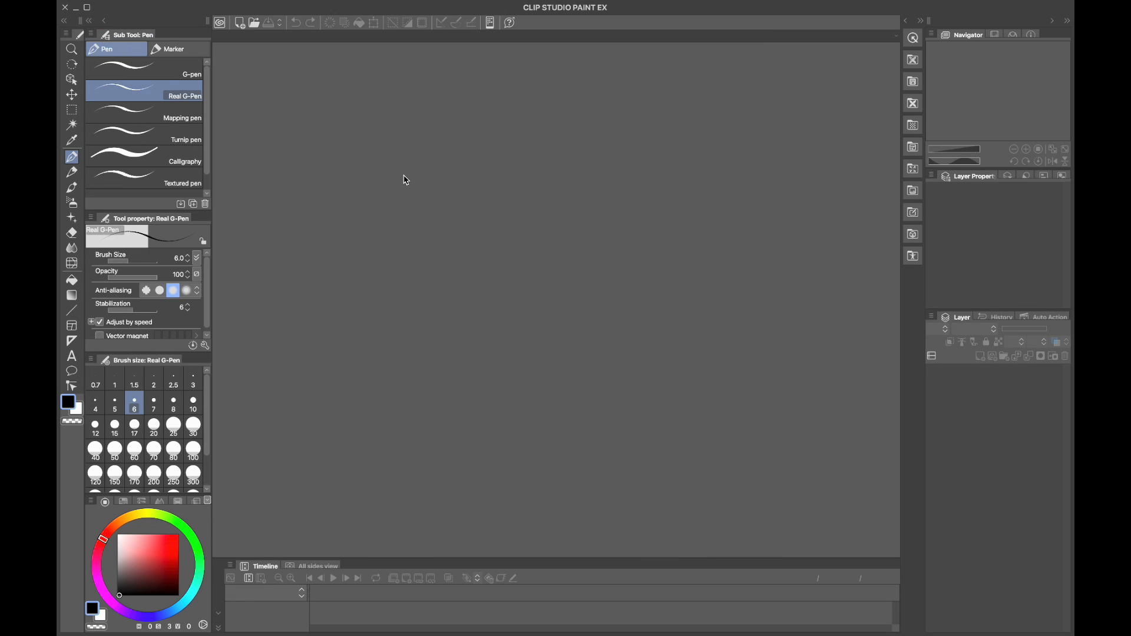
left_click(185, 6)
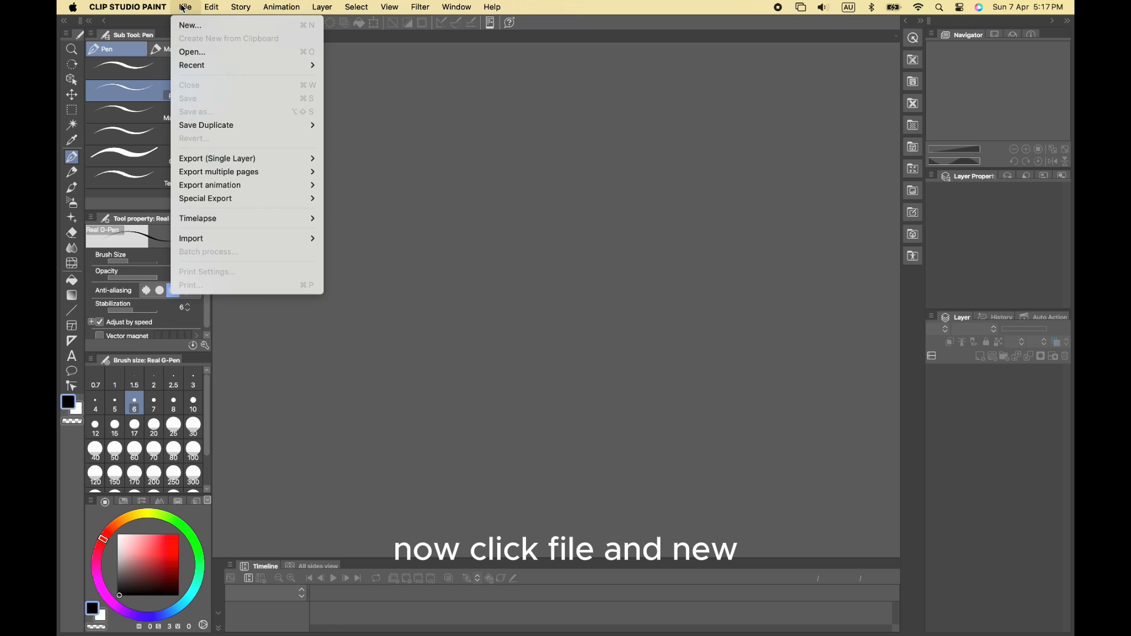
Step: Start a new project named 'new' using the A5 Color (350dpi) comic preset
left_click(189, 24)
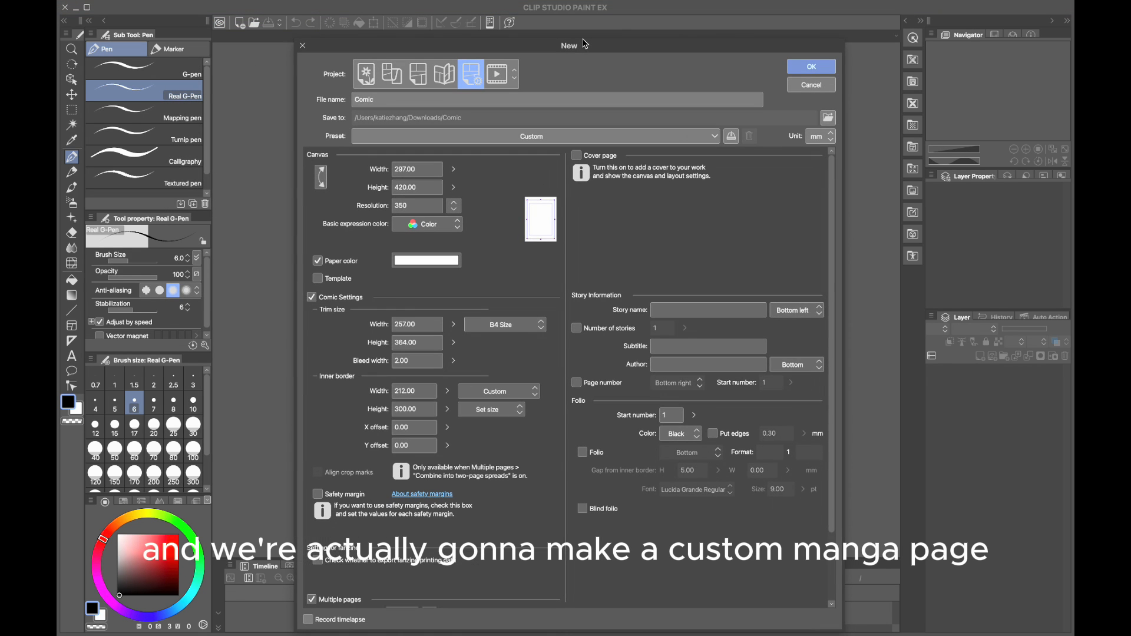
mouse_move(482, 75)
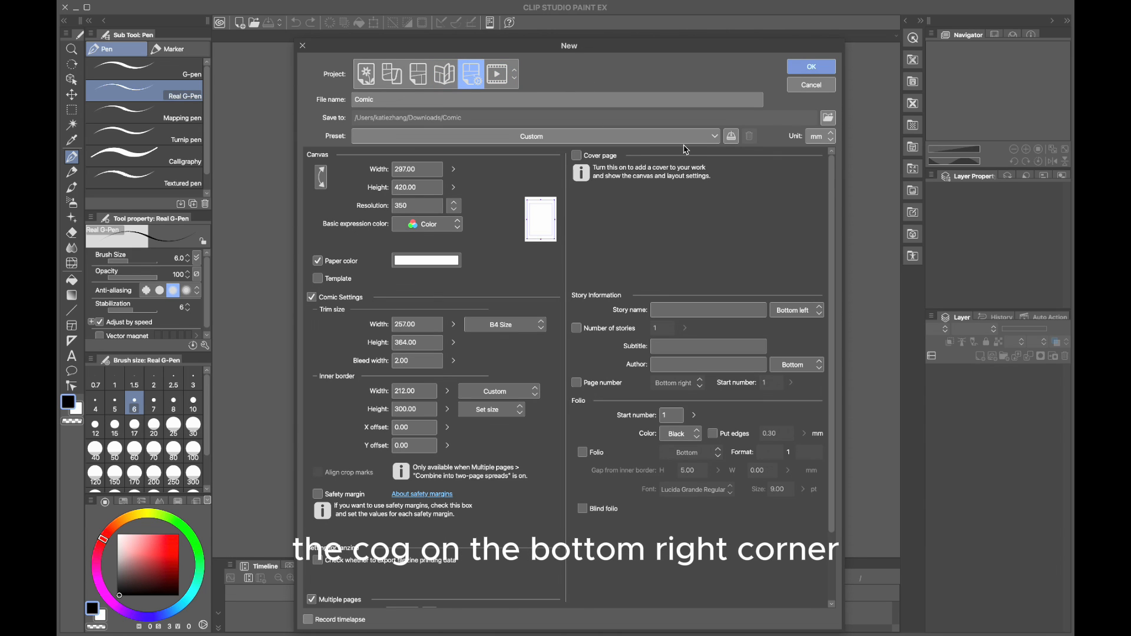
left_click(556, 100)
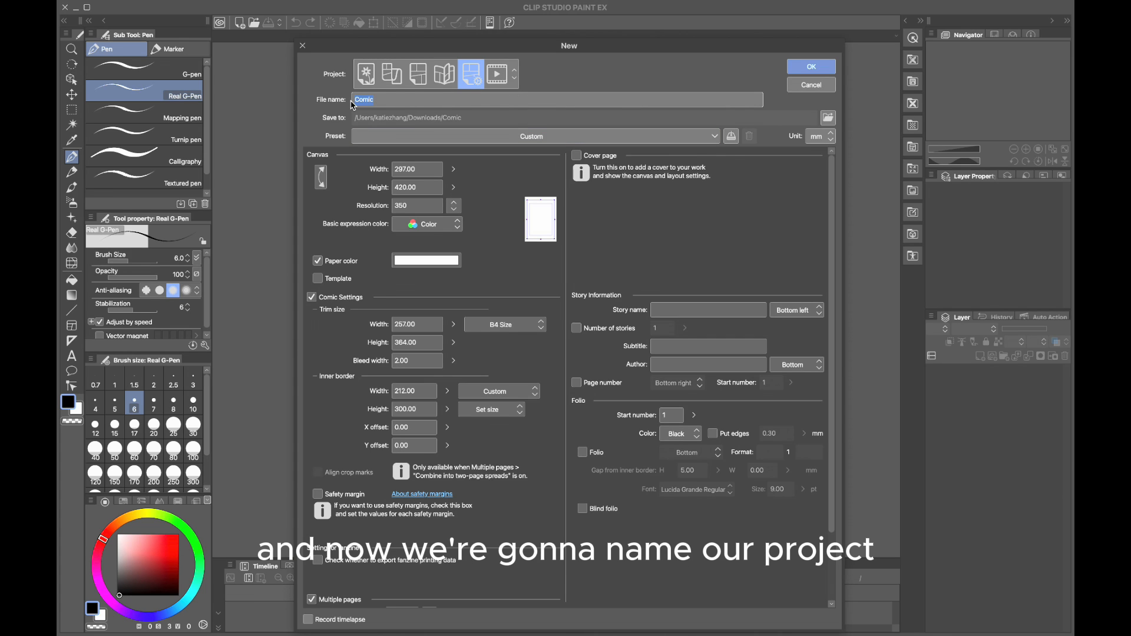
type("new")
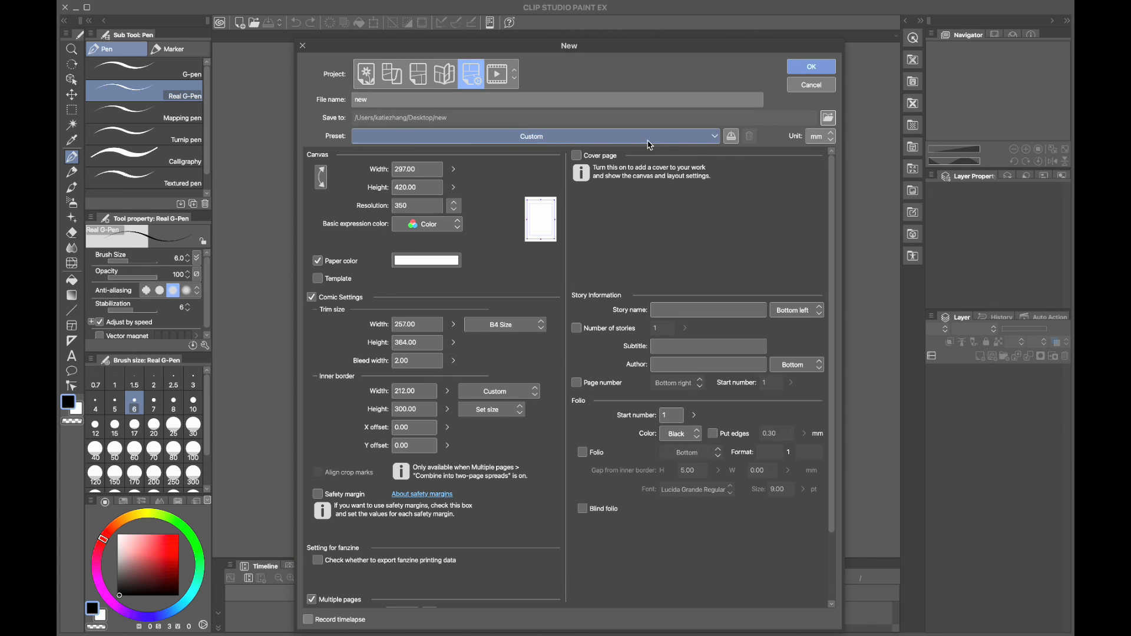
left_click(533, 135)
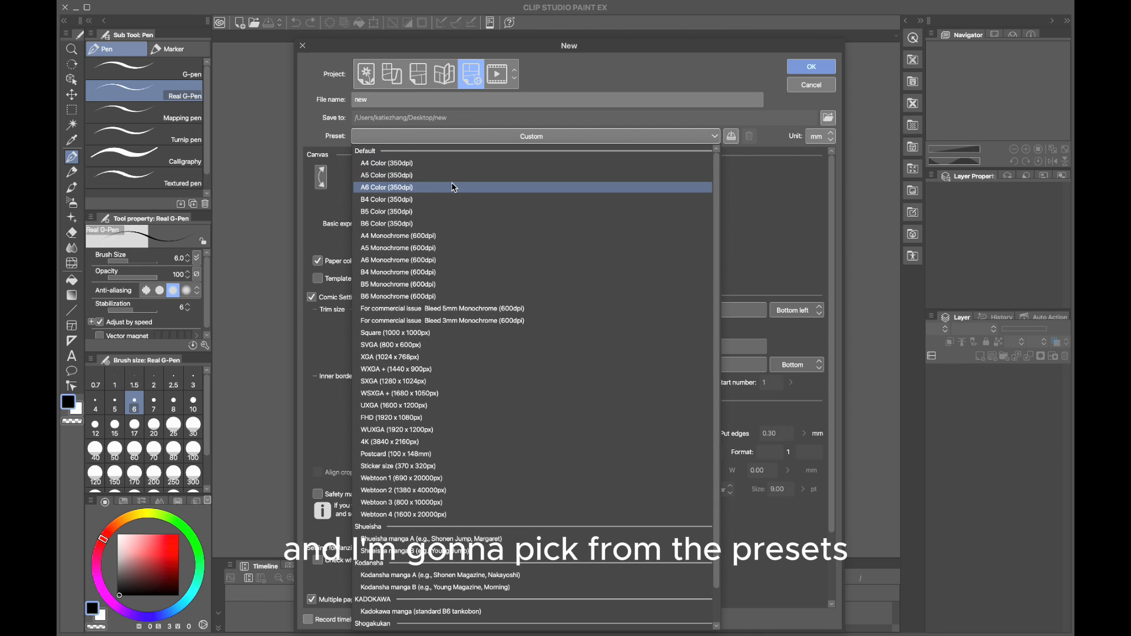
mouse_move(453, 175)
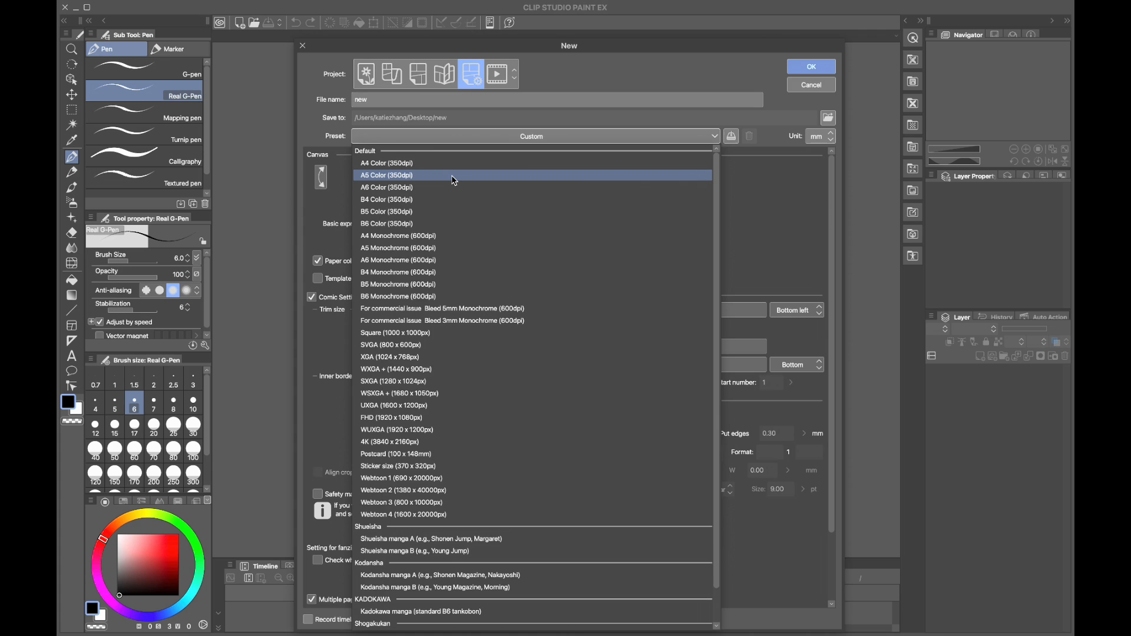
left_click(386, 174)
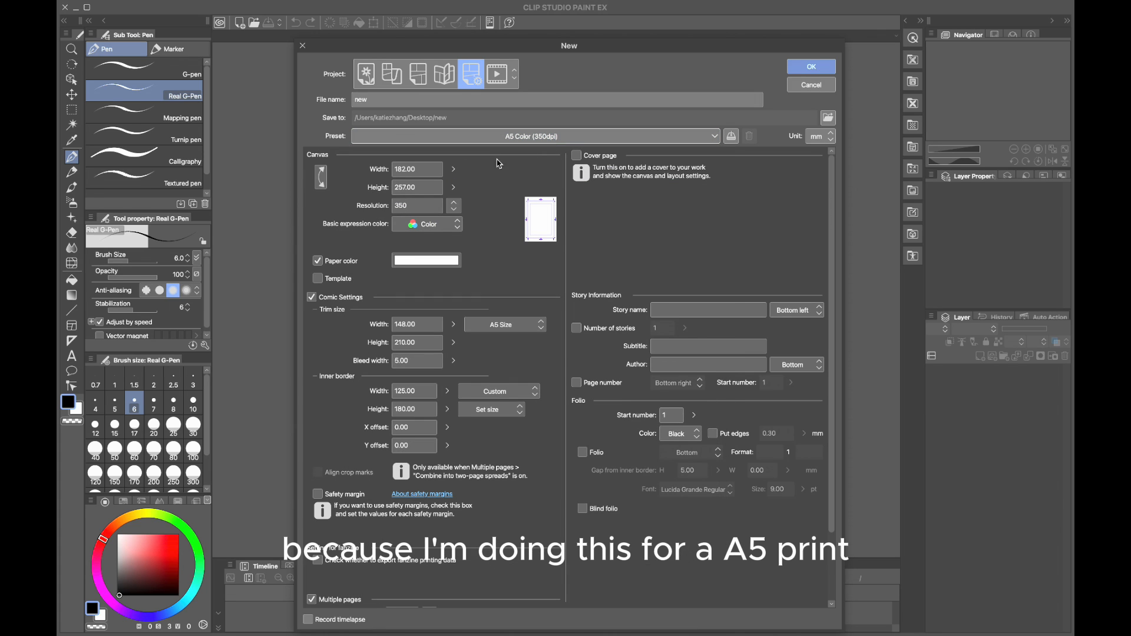
mouse_move(429, 290)
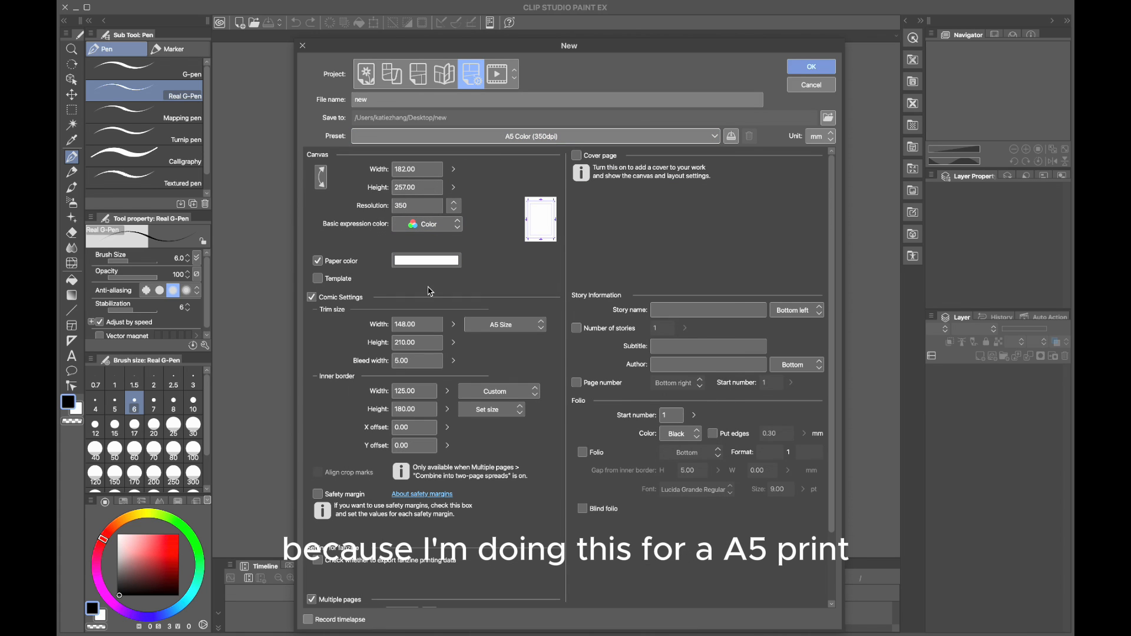
mouse_move(430, 356)
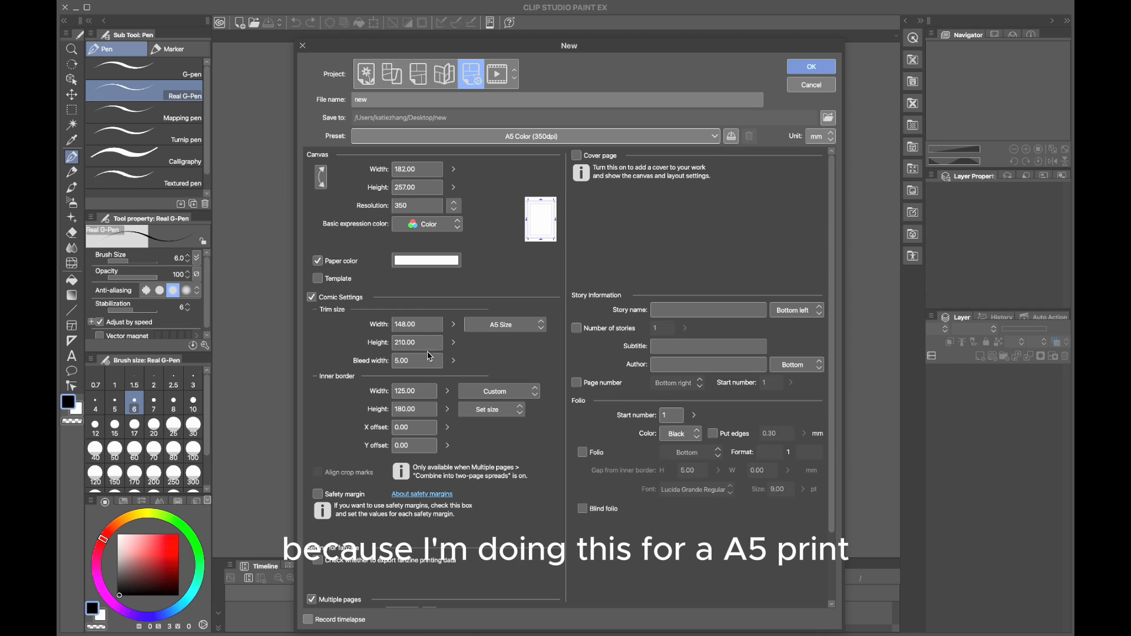
Step: Set the bleed width to 2 mm and create the four-page project
triple_click(413, 360)
type("2")
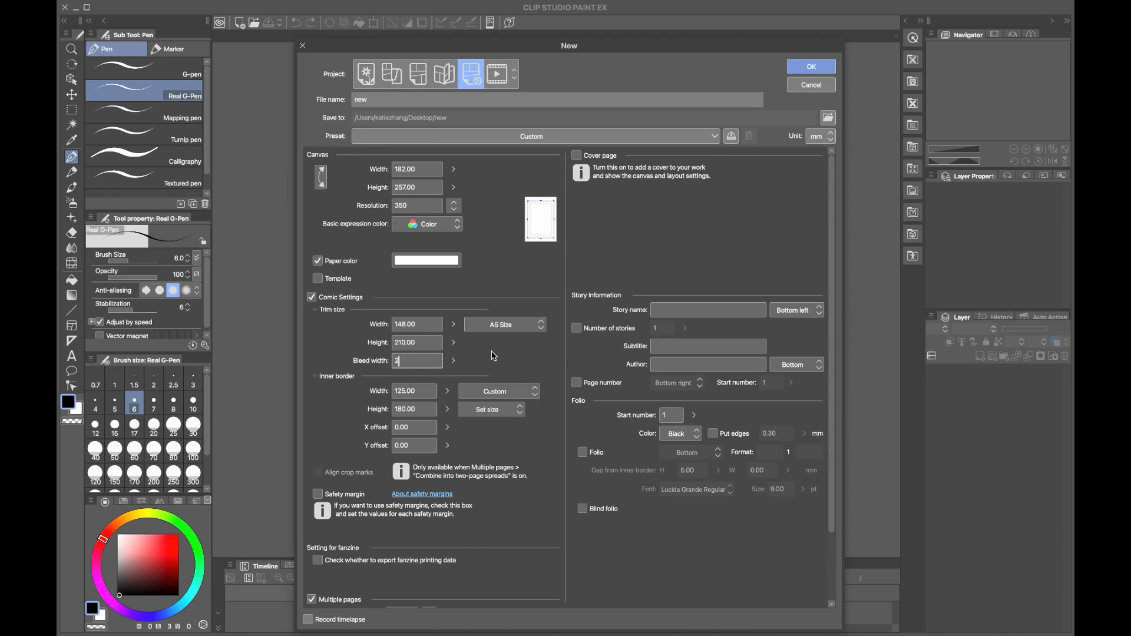
left_click(809, 66)
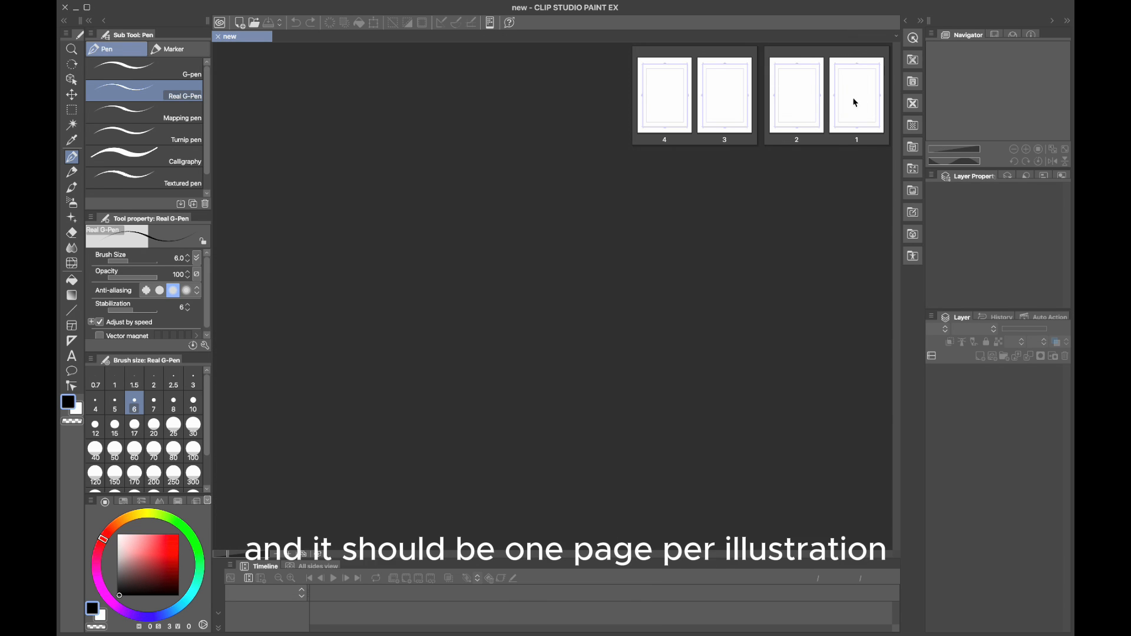
Step: Batch-import the four JPG illustrations from the a3 folder onto pages 1-4
left_click(184, 7)
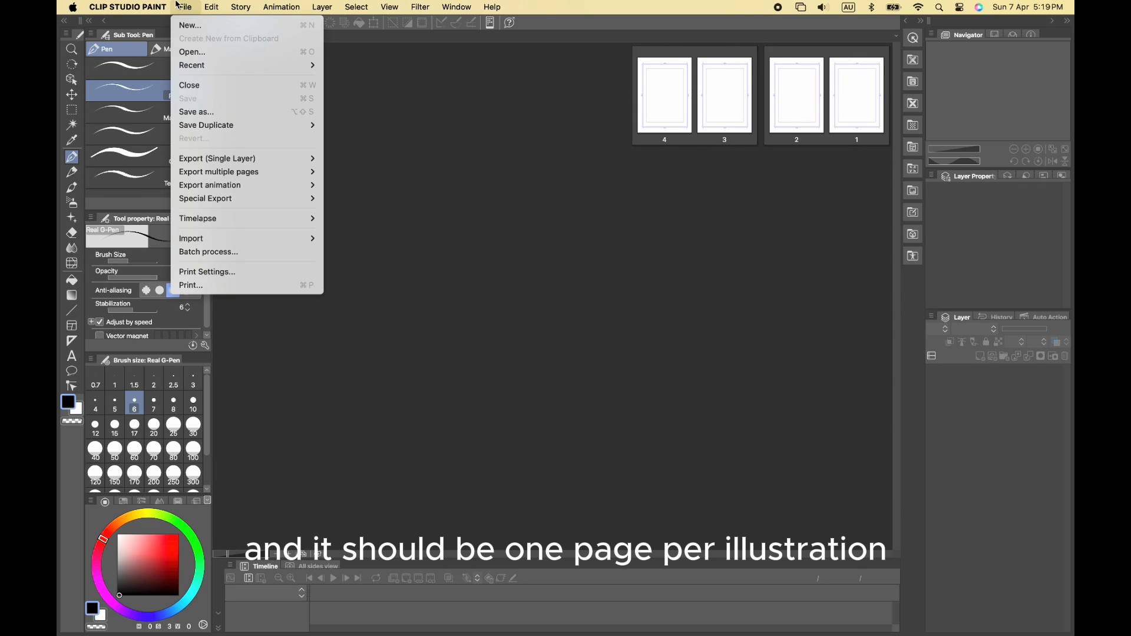
mouse_move(209, 251)
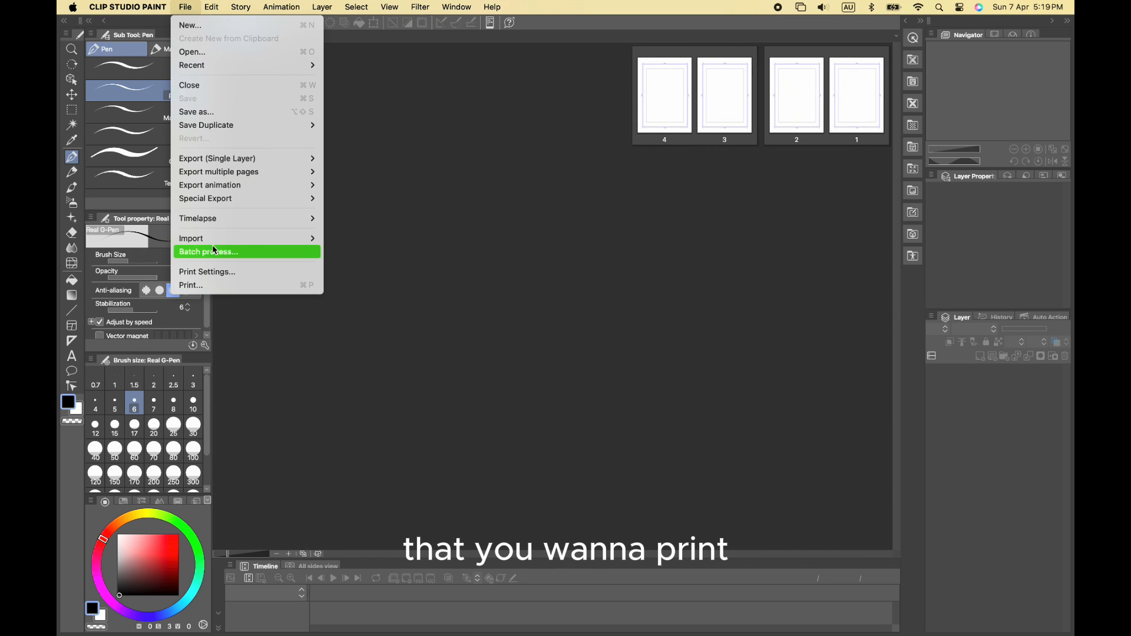
mouse_move(191, 238)
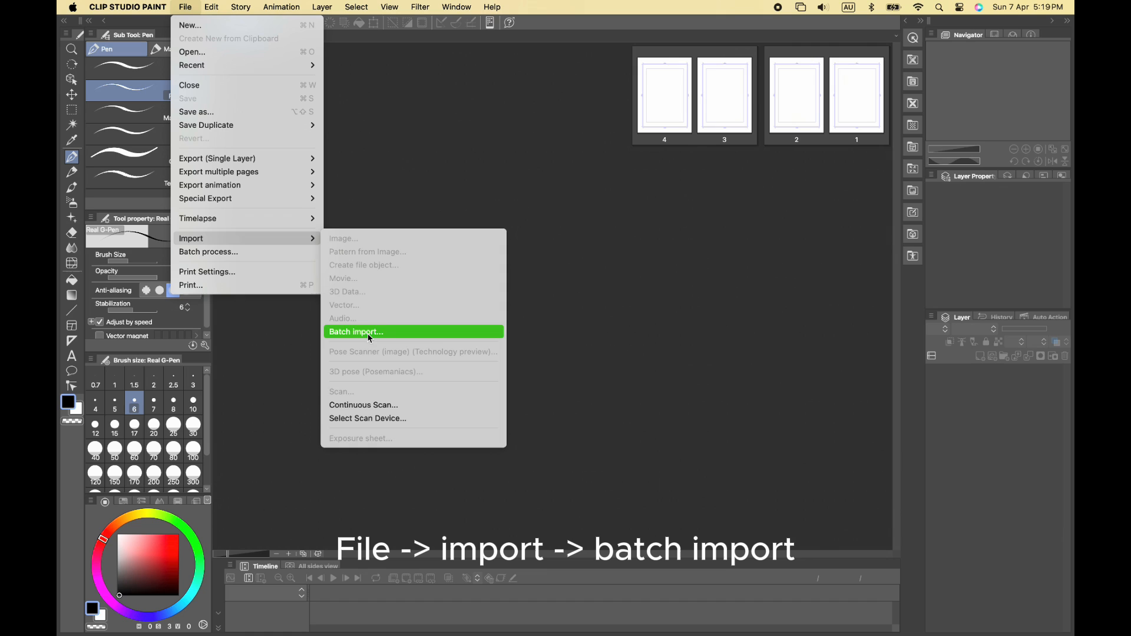
mouse_move(435, 333)
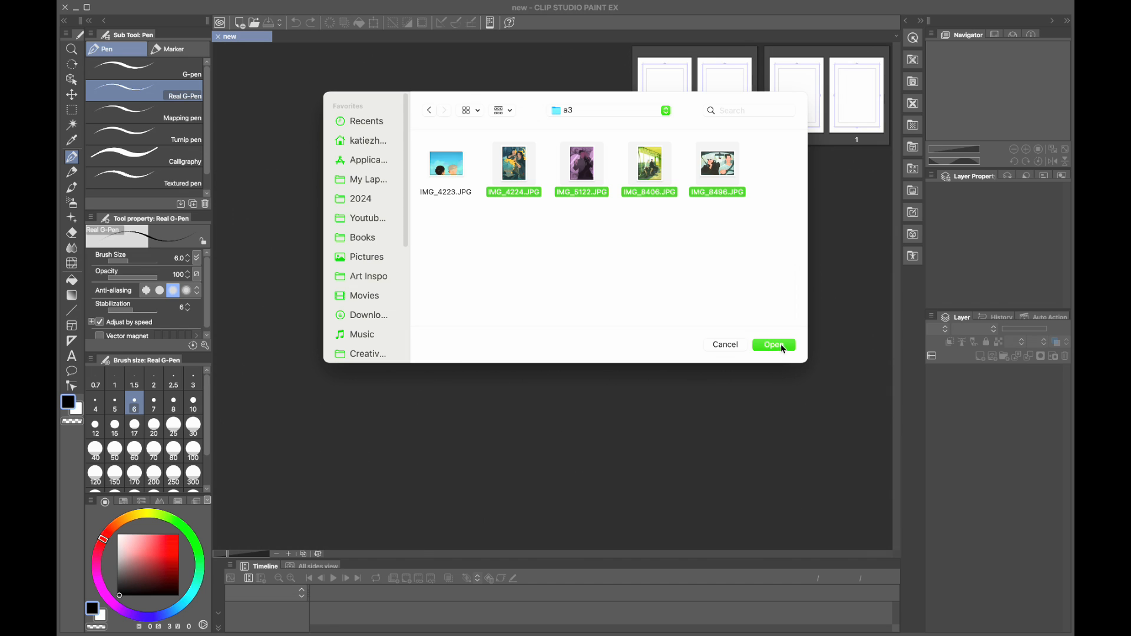
left_click(773, 344)
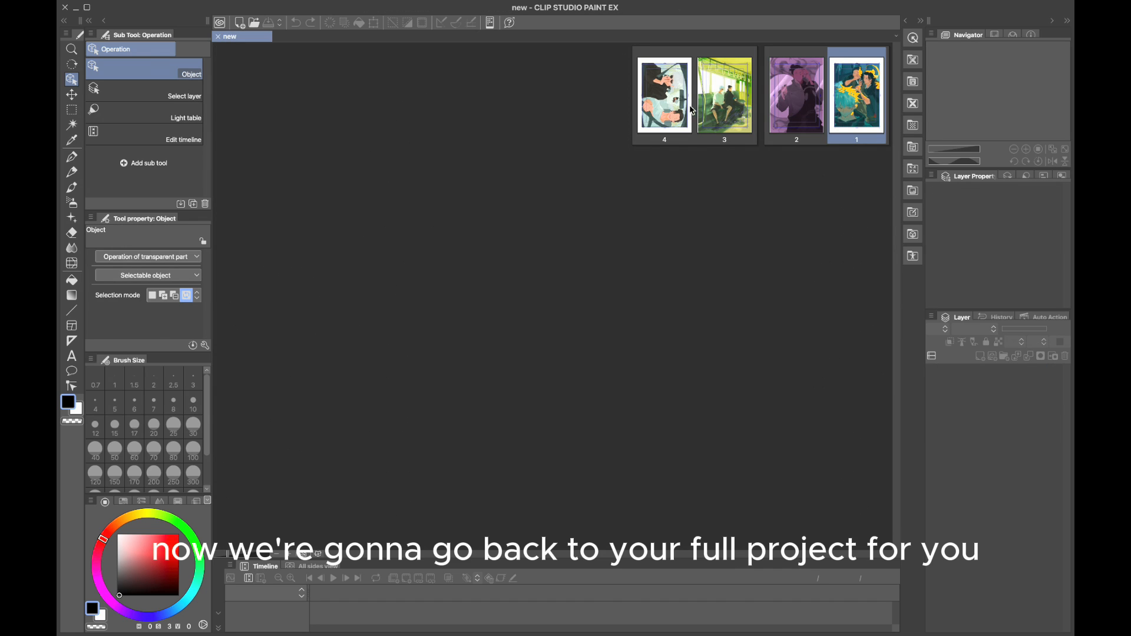
Step: Select all four pages and bring up the Batch export settings (TIFF to Desktop)
left_click(186, 7)
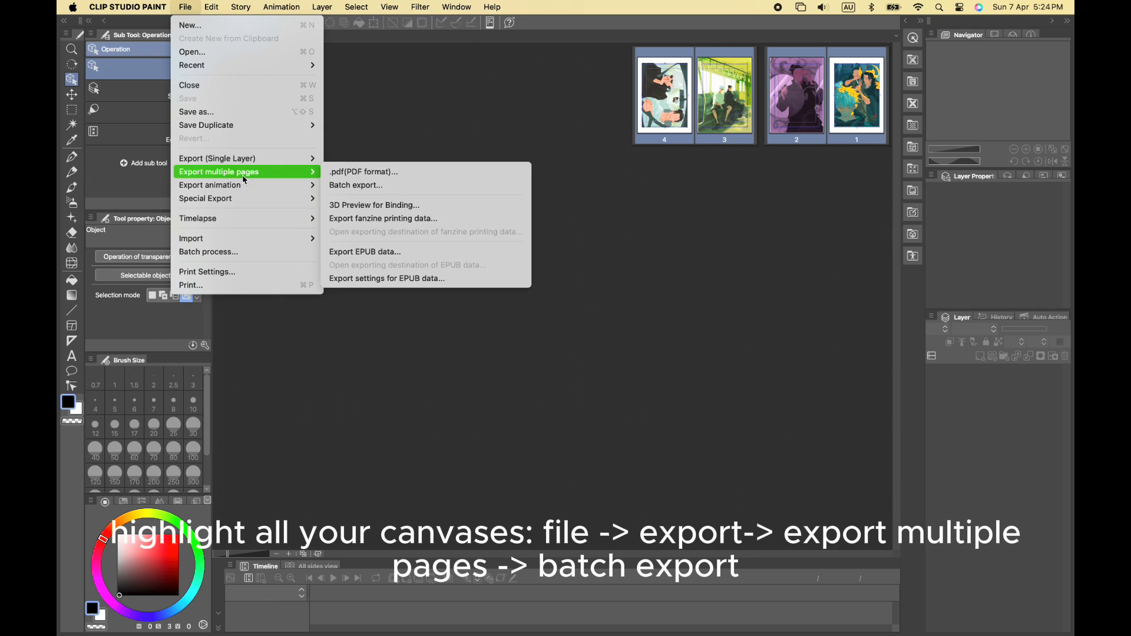
mouse_move(302, 177)
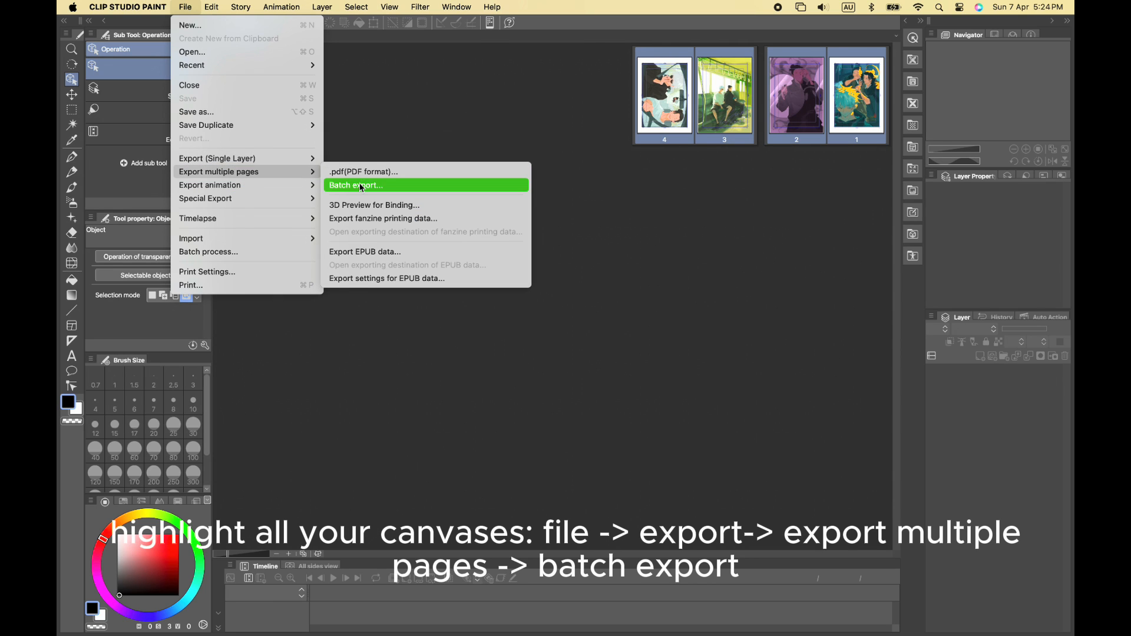
left_click(354, 185)
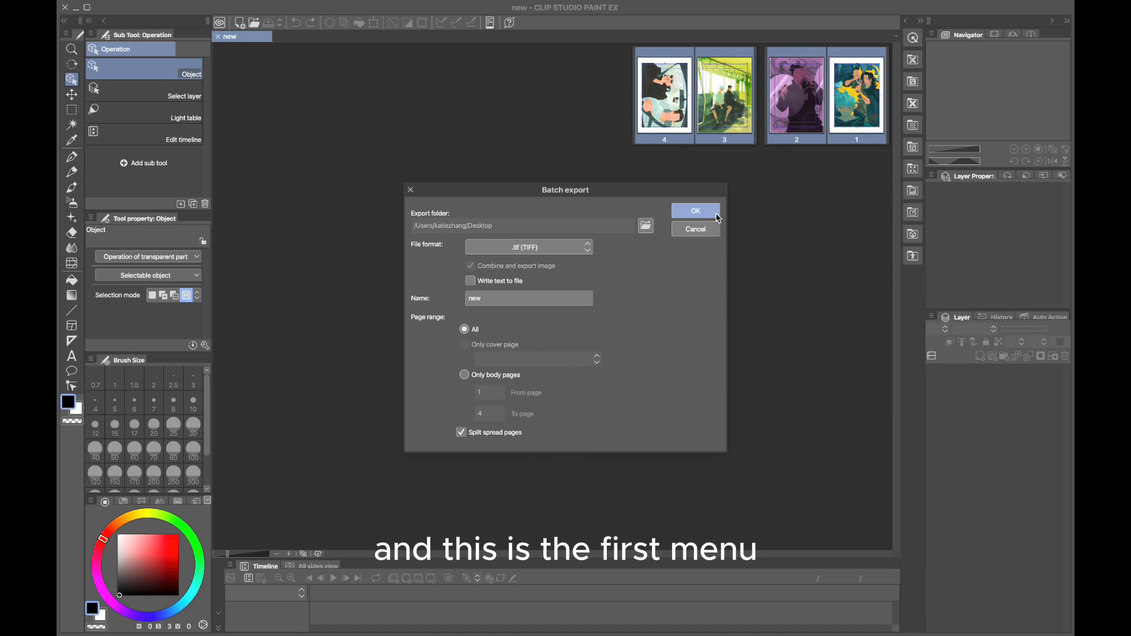
Step: Create a new 'exports' folder on the Desktop and set it as the batch export destination
left_click(695, 211)
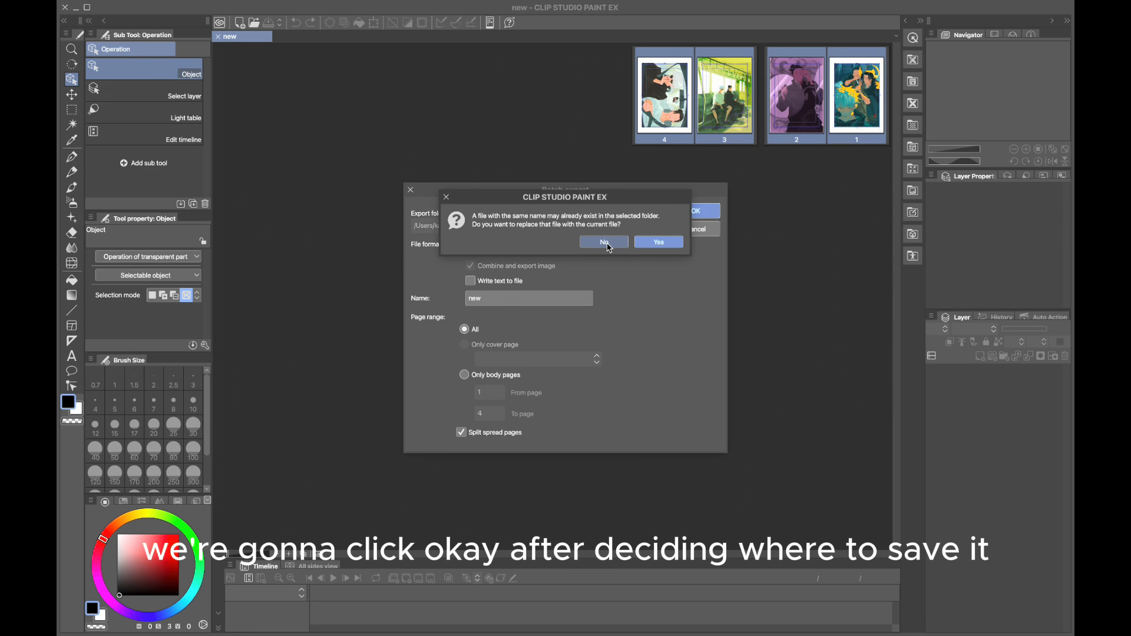
left_click(603, 241)
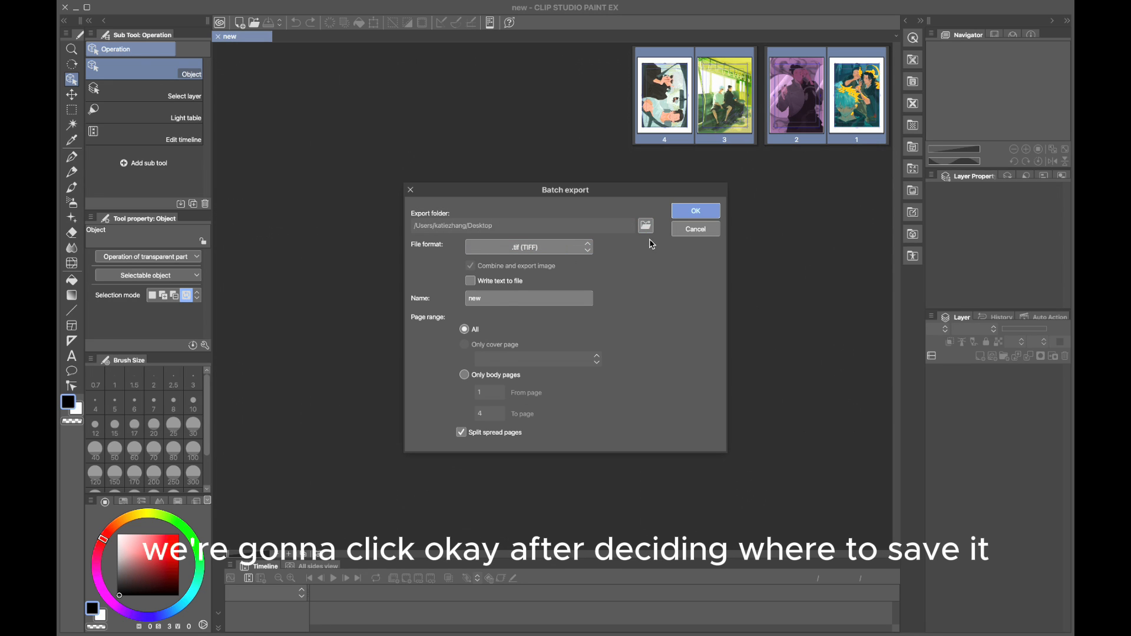
left_click(645, 225)
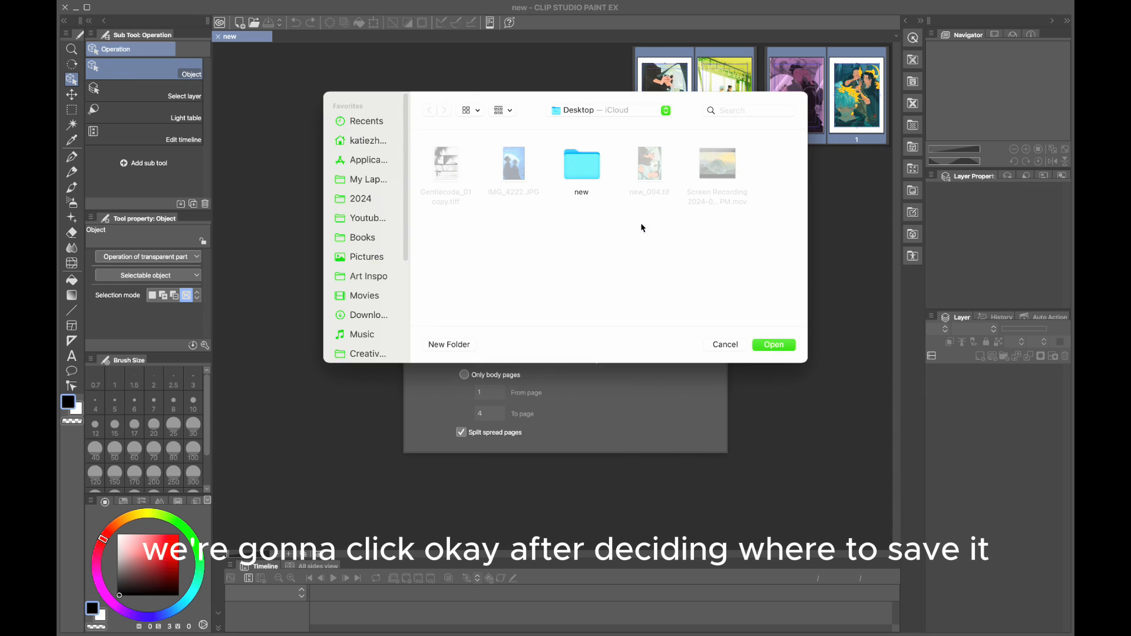
left_click(449, 344)
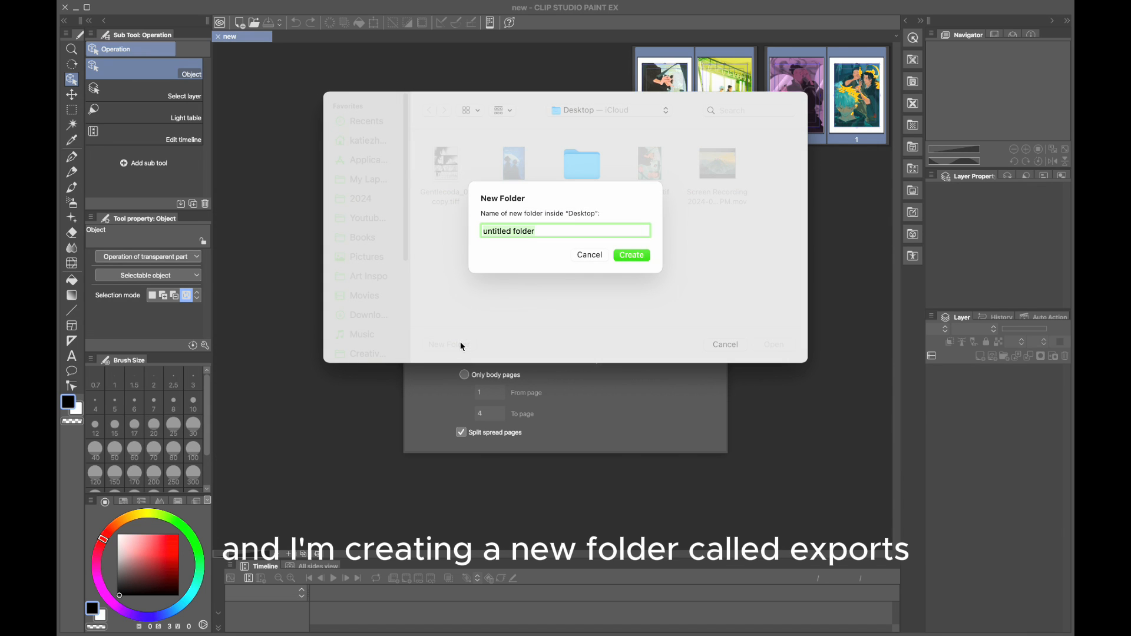
left_click(629, 254)
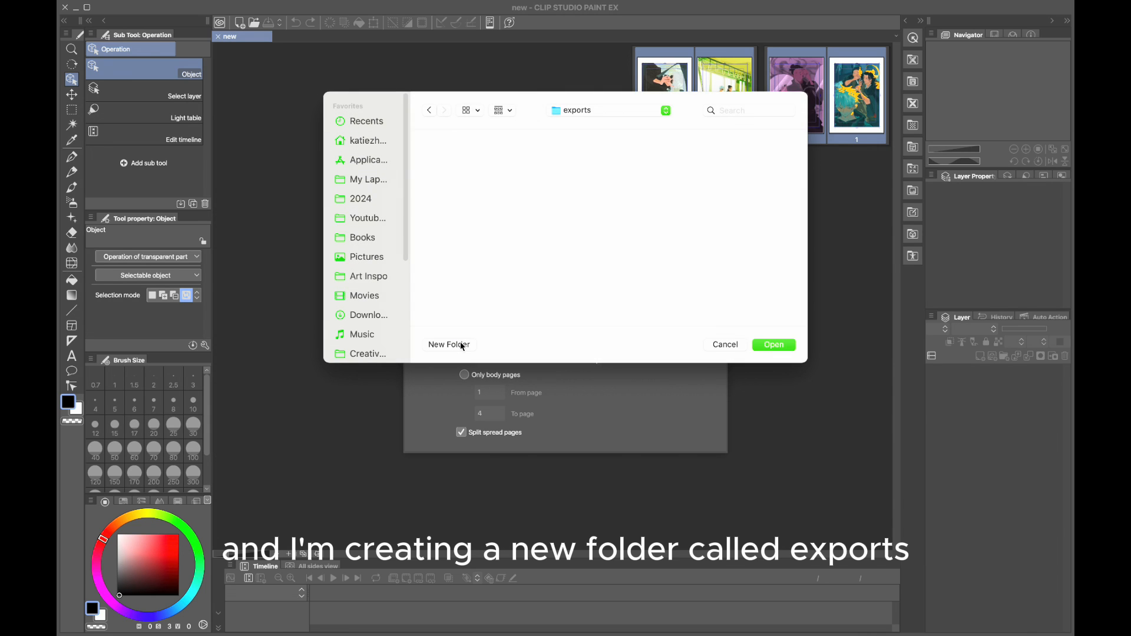
left_click(772, 344)
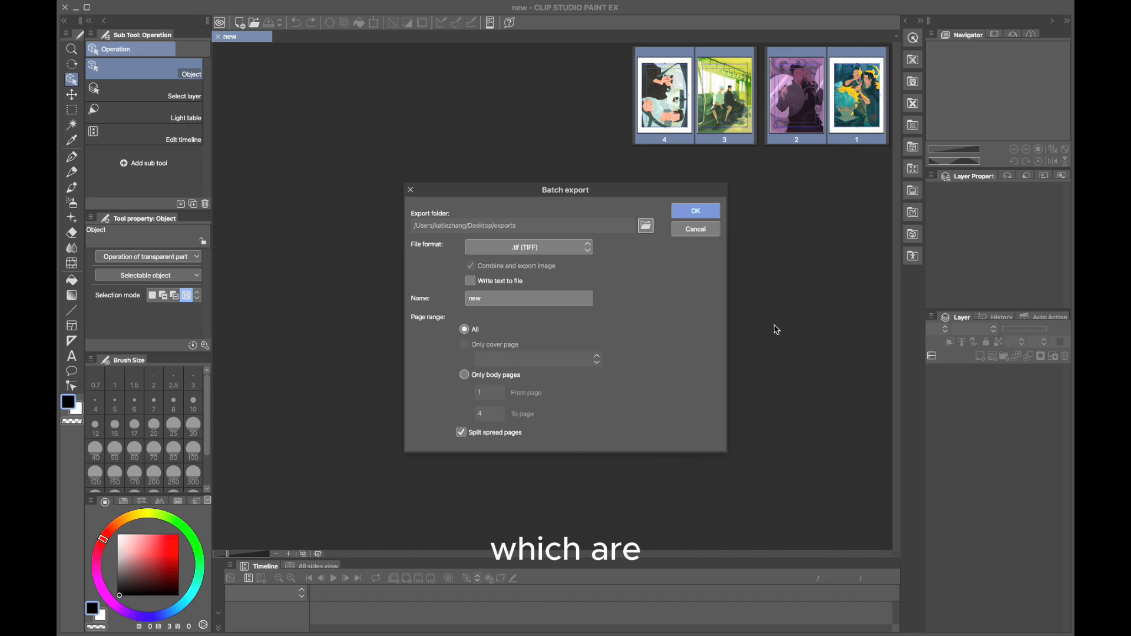
left_click(694, 211)
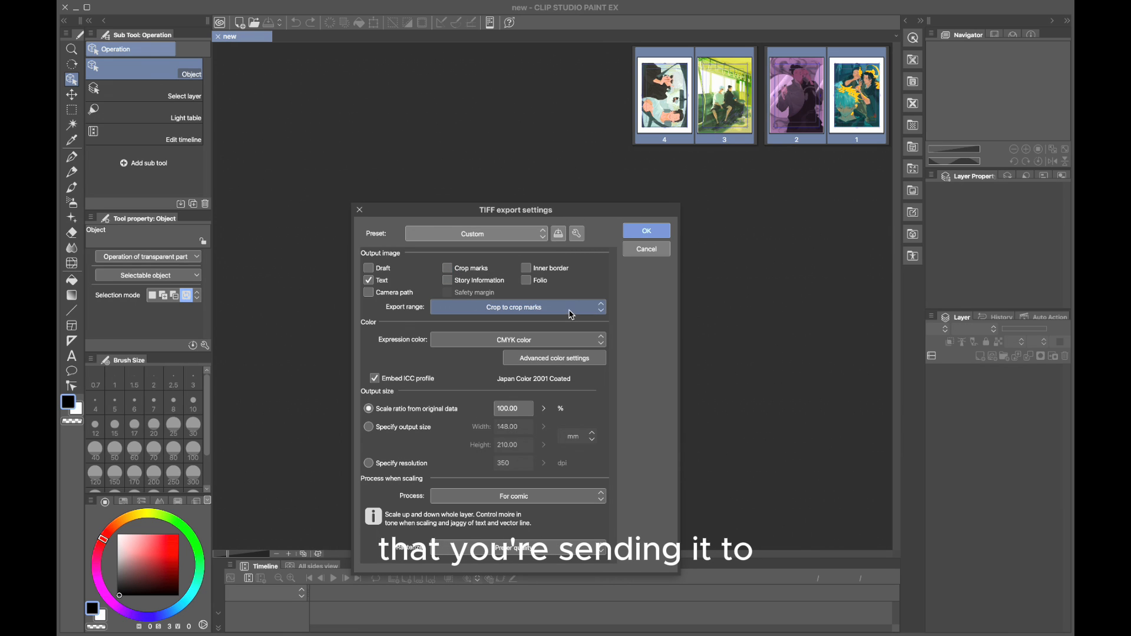
Step: Set the TIFF export range to Crop to crop marks and processing to For illustration
left_click(447, 268)
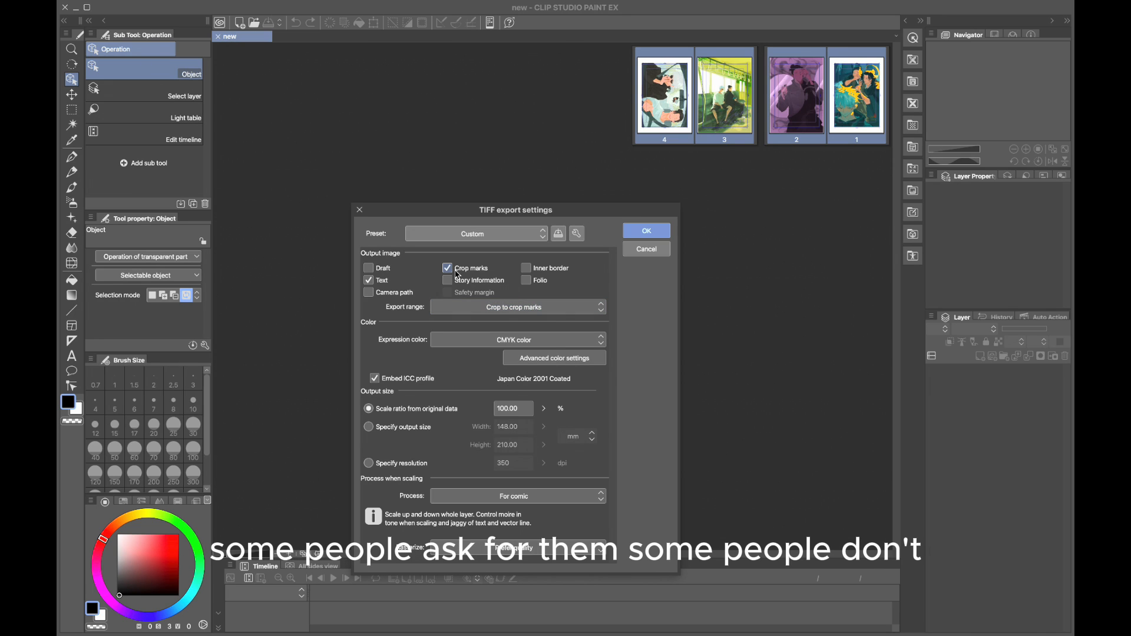
left_click(447, 267)
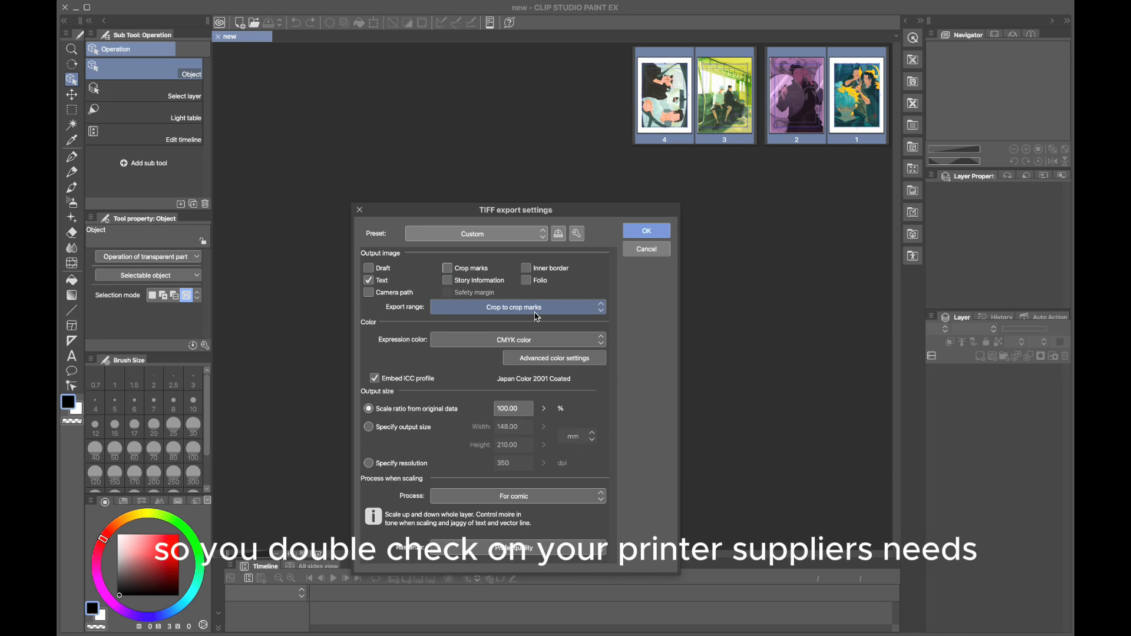
mouse_move(498, 430)
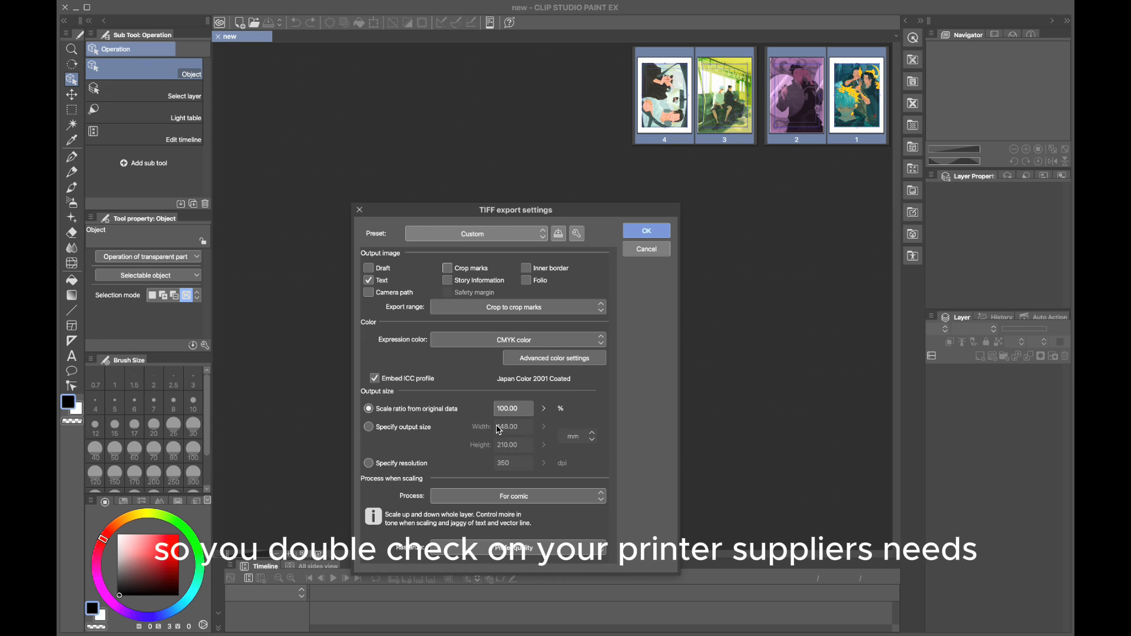
left_click(518, 306)
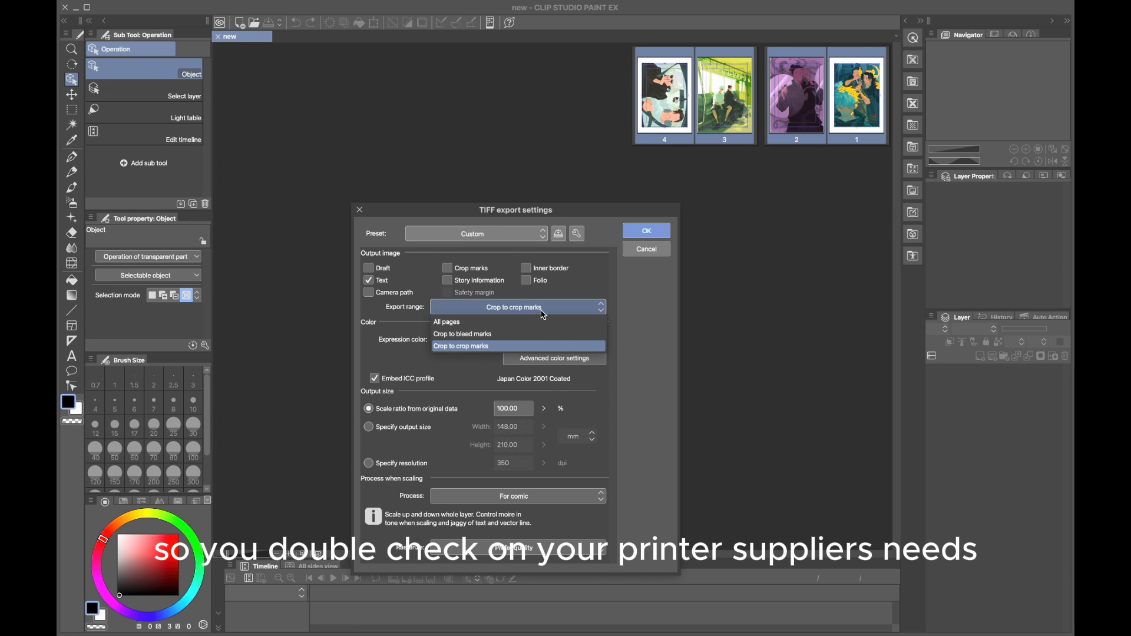
left_click(446, 321)
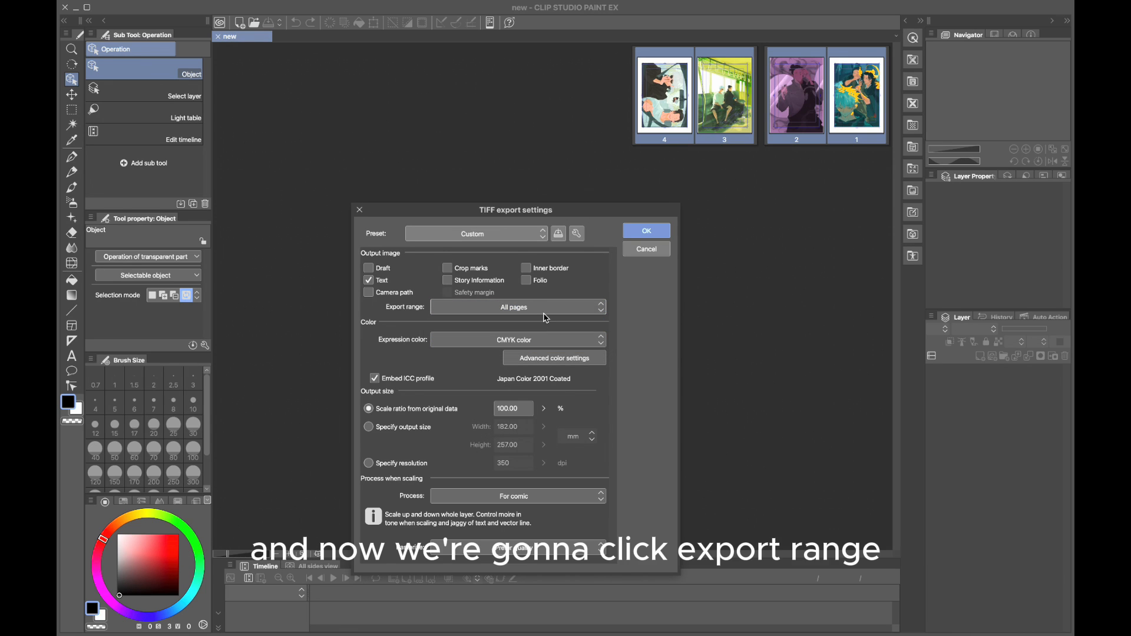
left_click(518, 307)
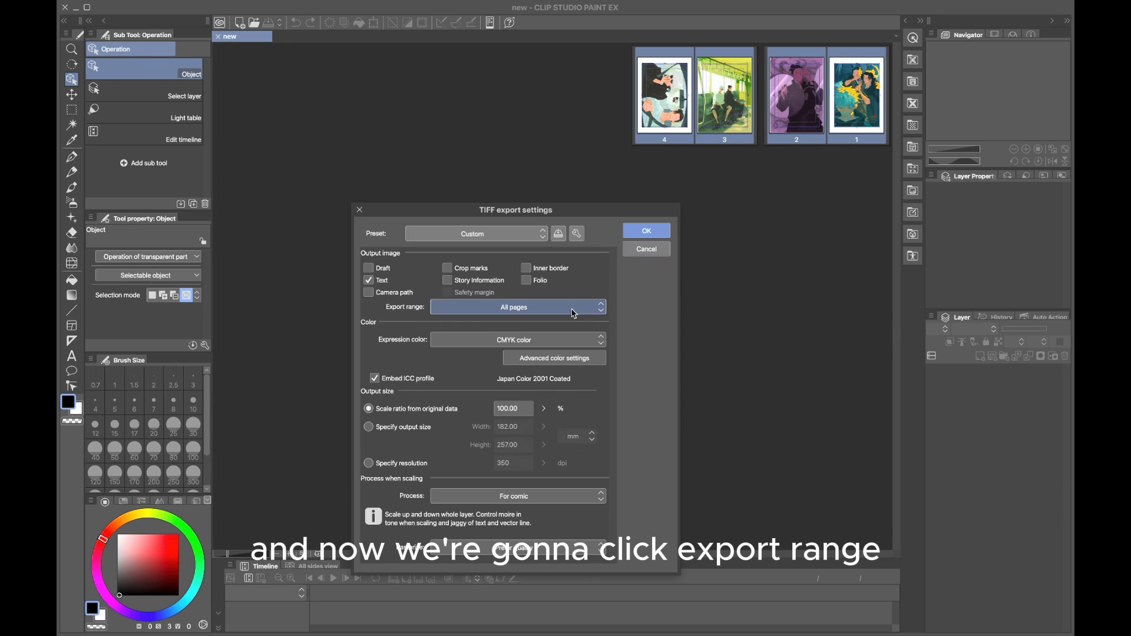
left_click(513, 306)
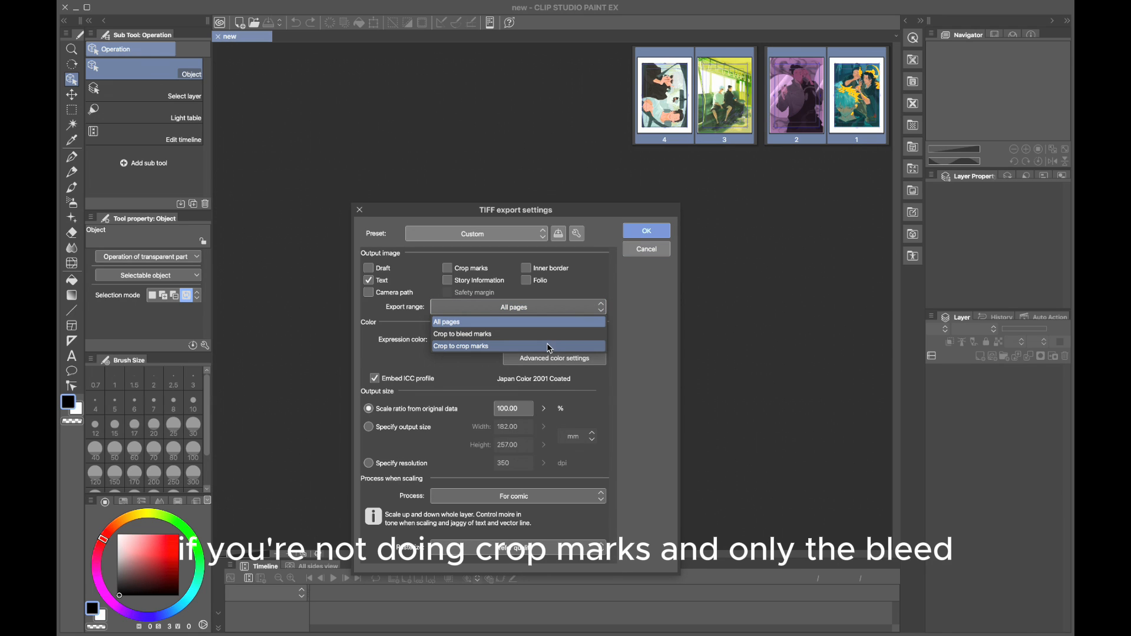
left_click(460, 346)
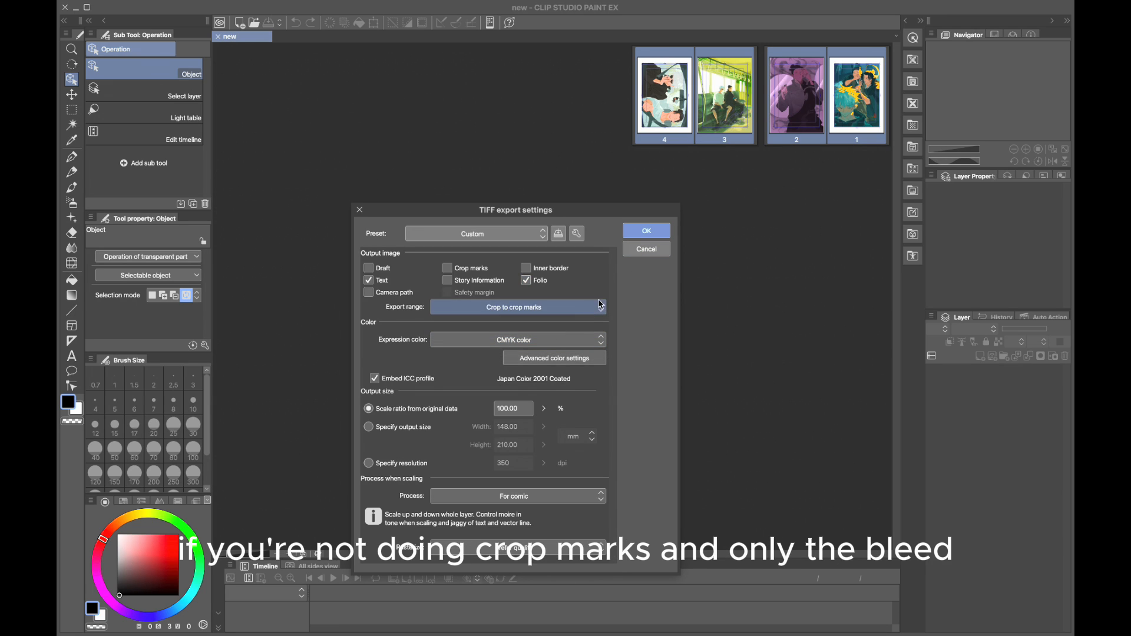
left_click(513, 495)
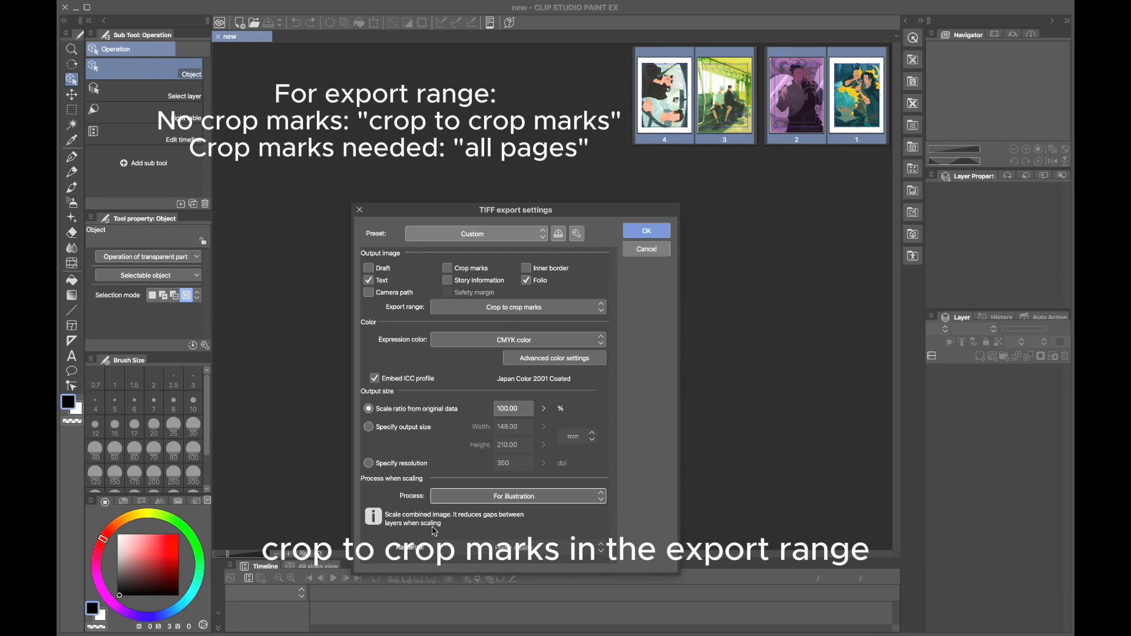
mouse_move(646, 231)
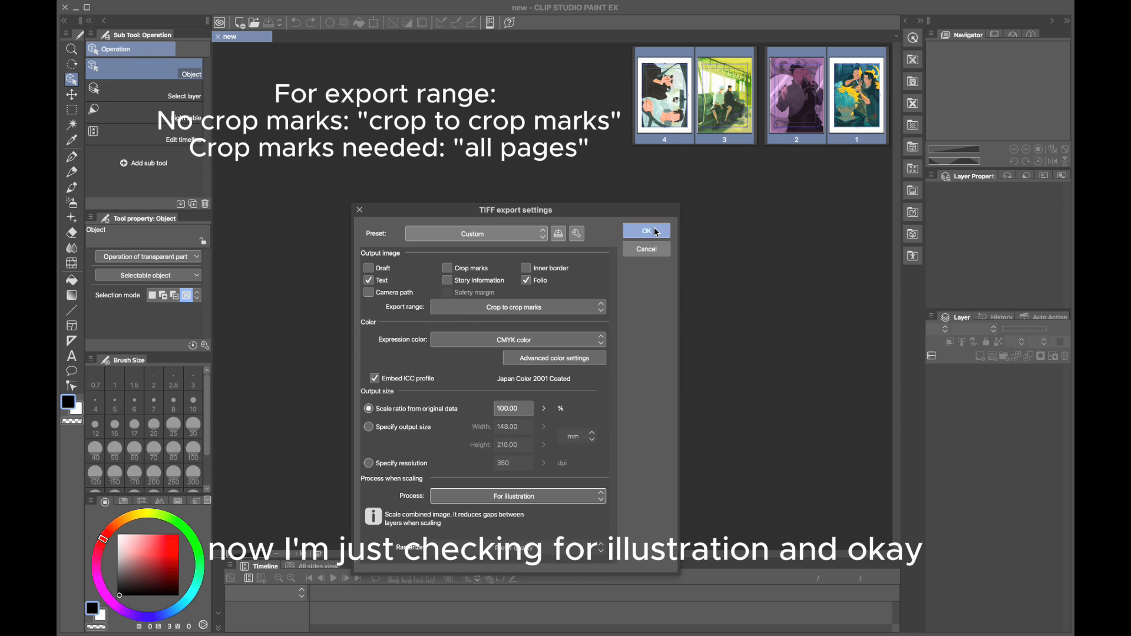
Step: Confirm the TIFF settings and proceed with the CMYK export of all four pages
left_click(645, 231)
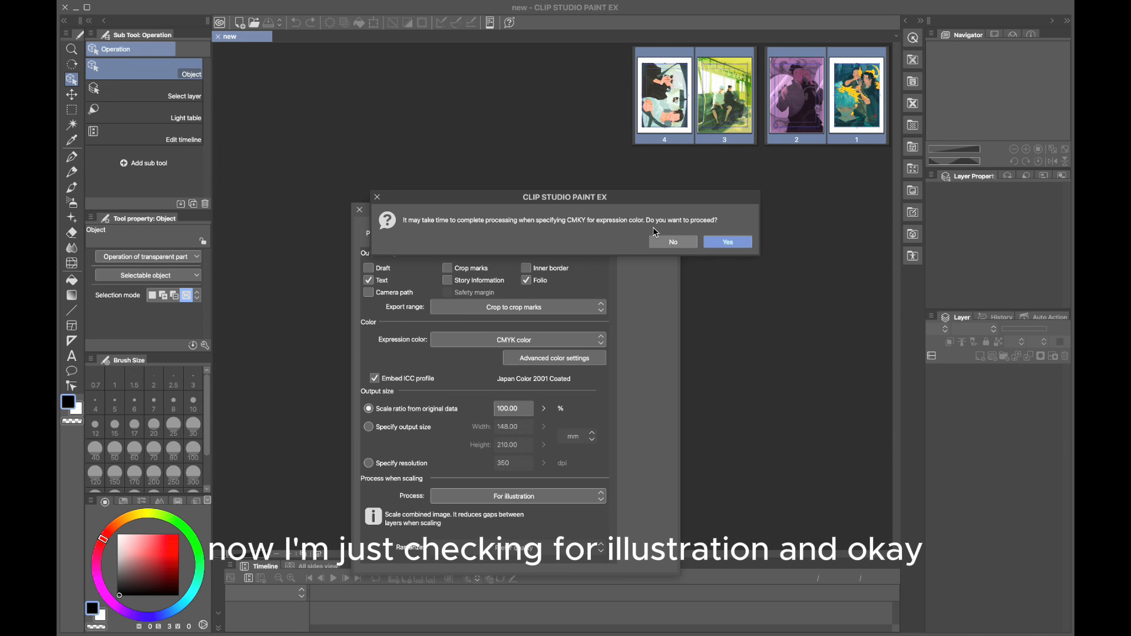
left_click(726, 242)
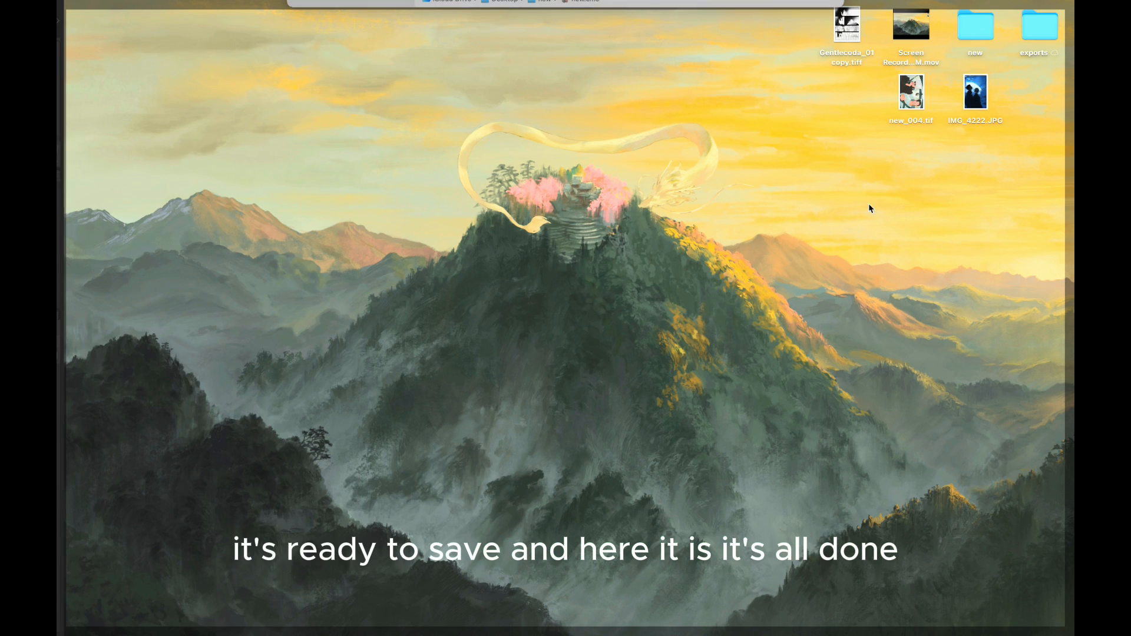
Step: Check the exports folder holds new_001.tif to new_004.tif and preview page 1's crop
double_click(1038, 29)
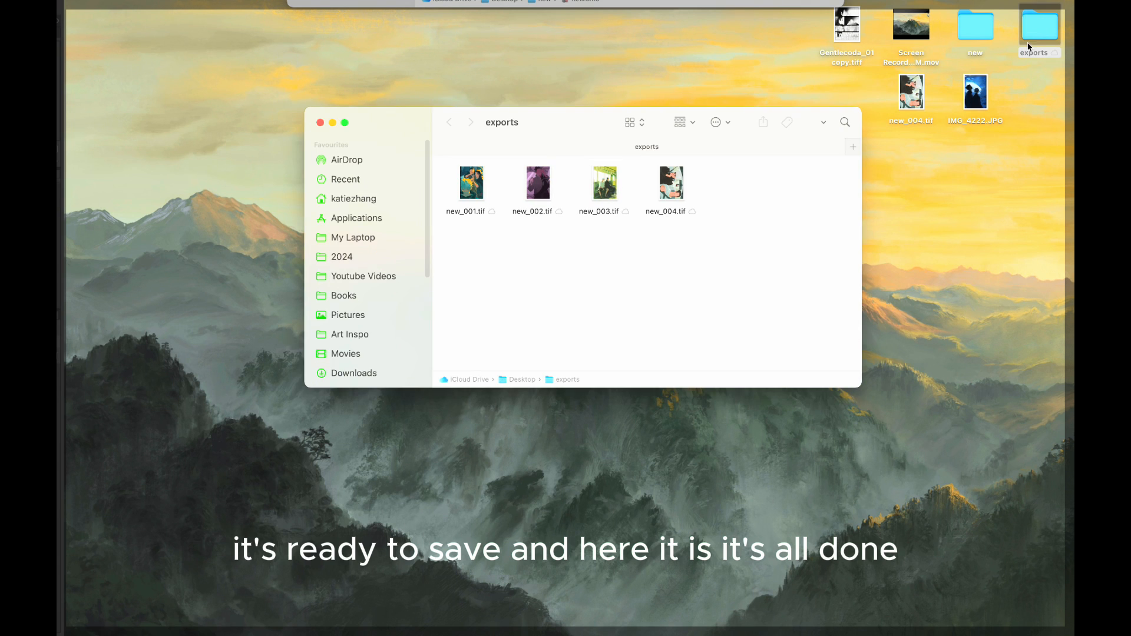
key("cmd+a")
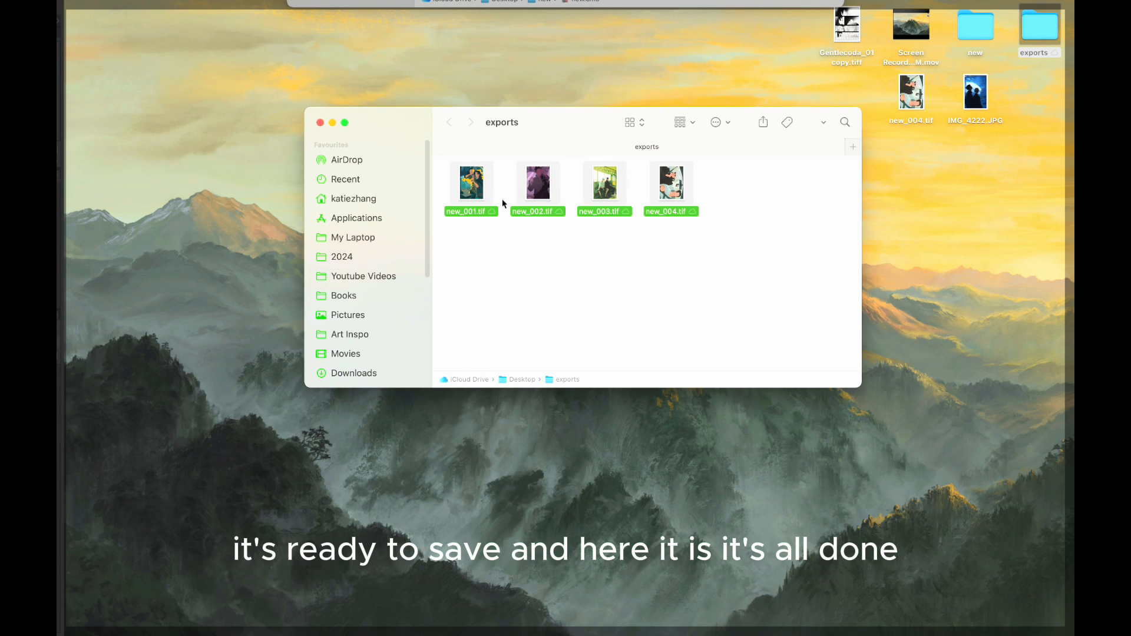
double_click(472, 181)
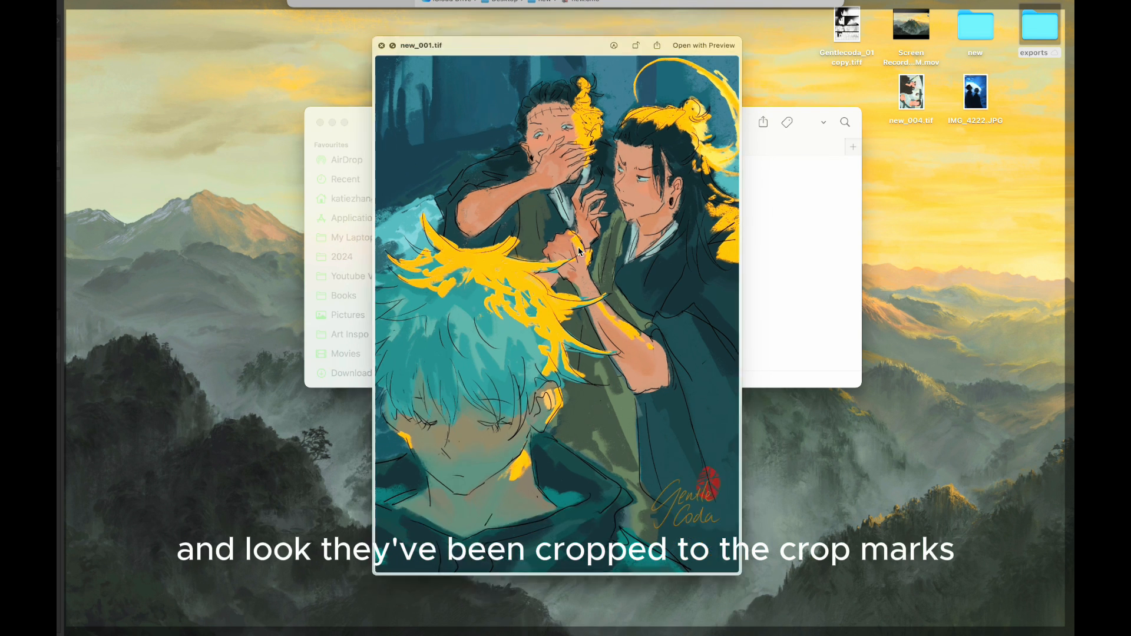
left_click(381, 44)
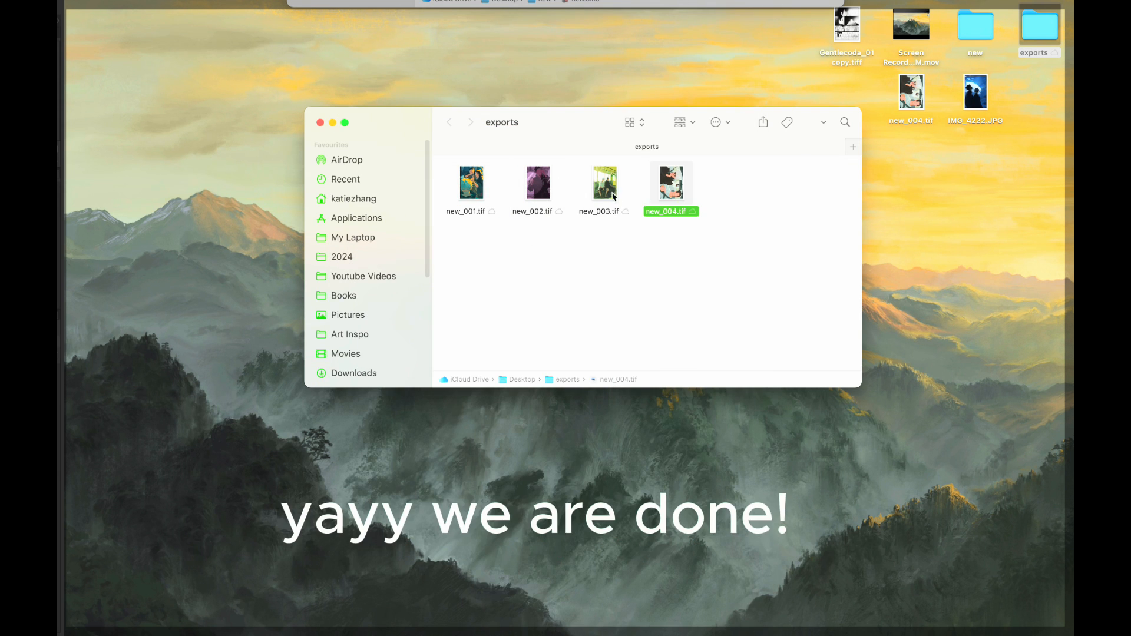